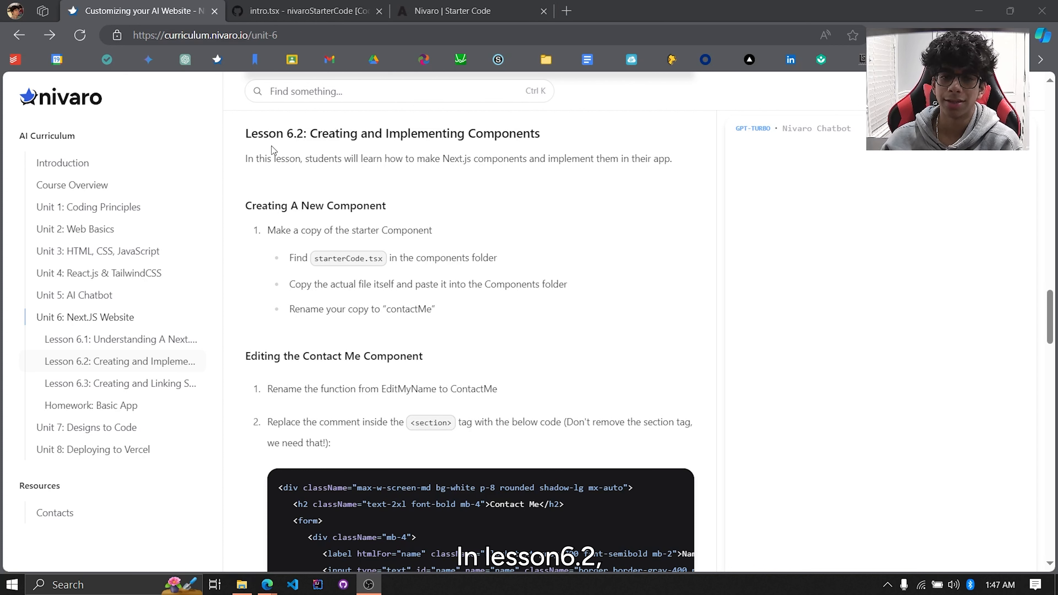
{"action": "mouse_move", "coordinate": [294, 138]}
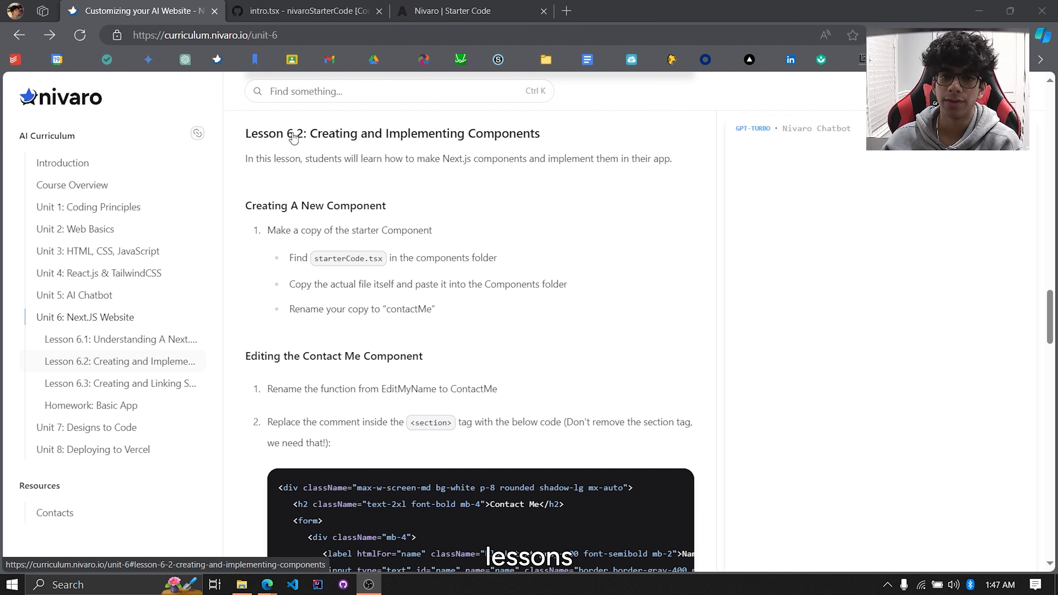
{"action": "mouse_move", "coordinate": [316, 141]}
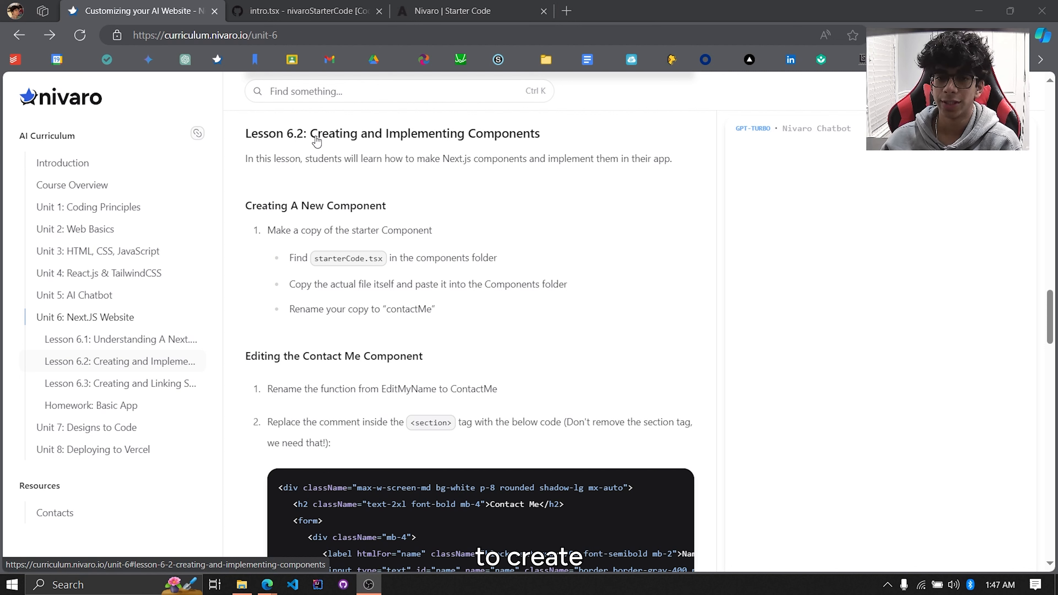
{"action": "mouse_move", "coordinate": [495, 145]}
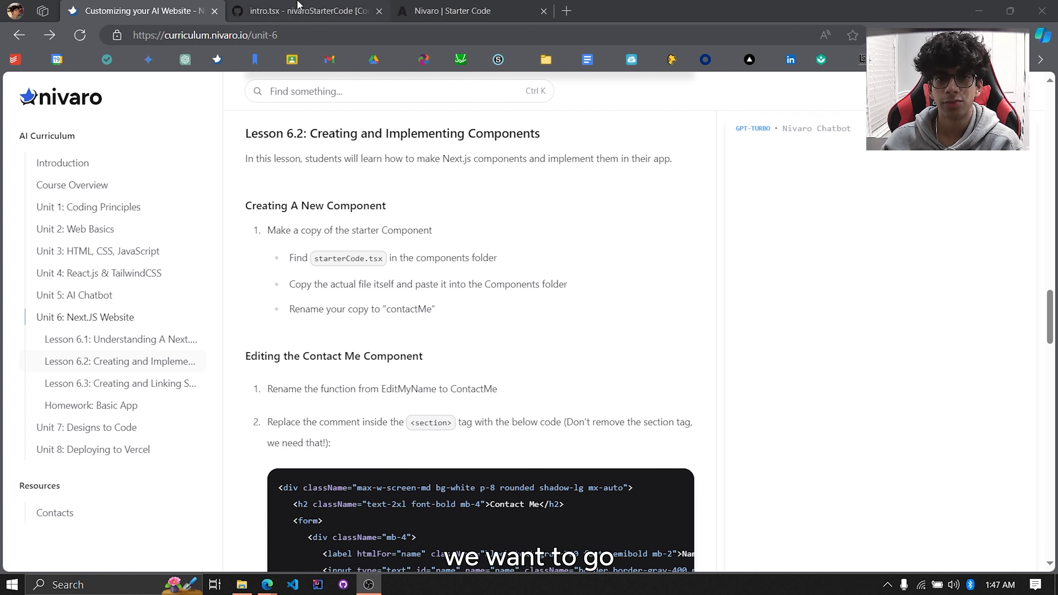
- Open starterCode.tsx from the components folder in the Codespaces editor
{"action": "left_click", "coordinate": [303, 11]}
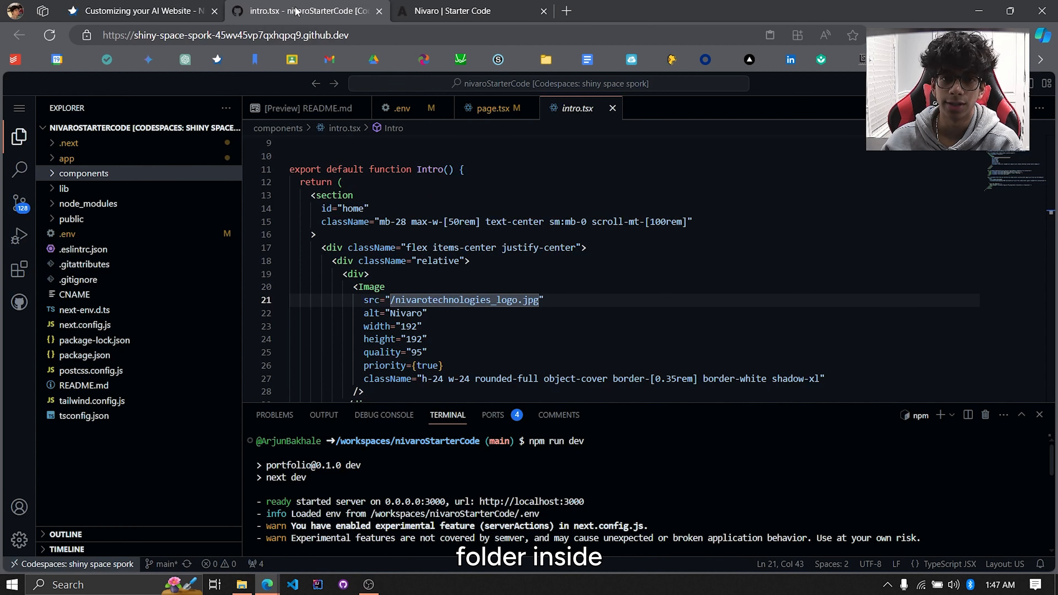
{"action": "mouse_move", "coordinate": [149, 129]}
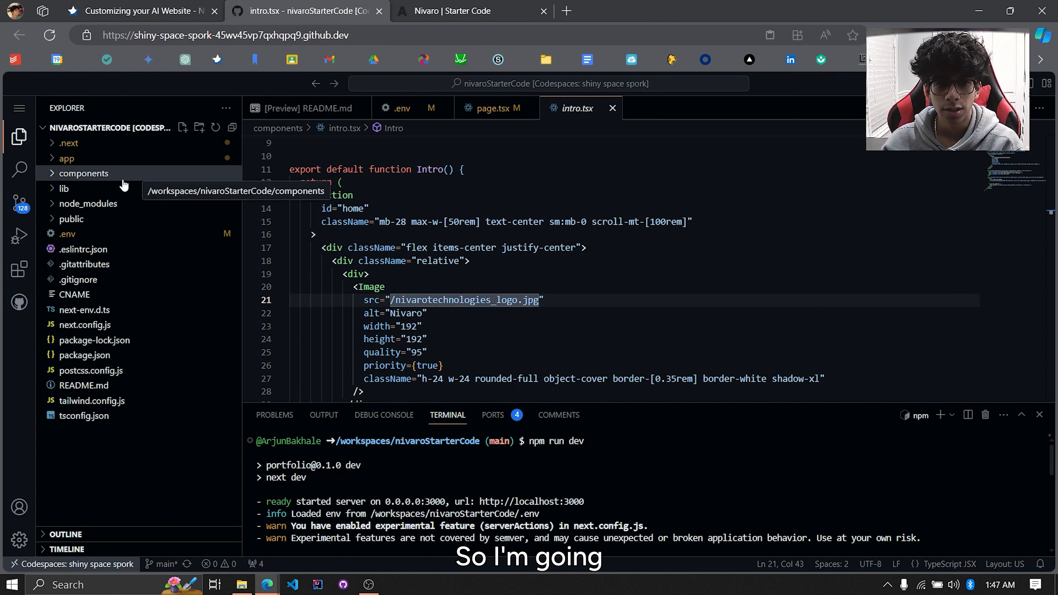
{"action": "left_click", "coordinate": [84, 174]}
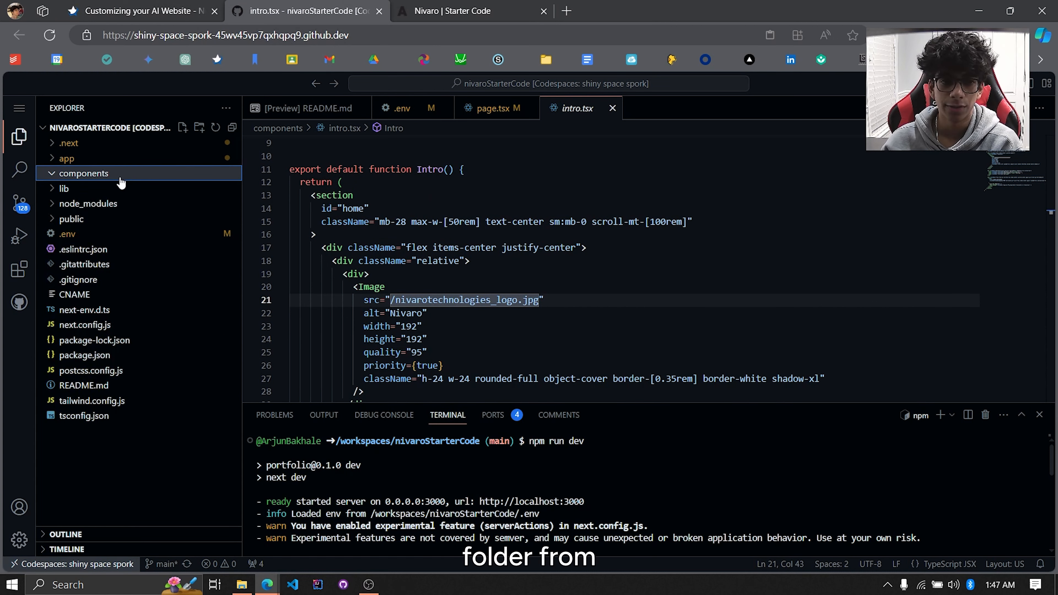
{"action": "left_click", "coordinate": [83, 173]}
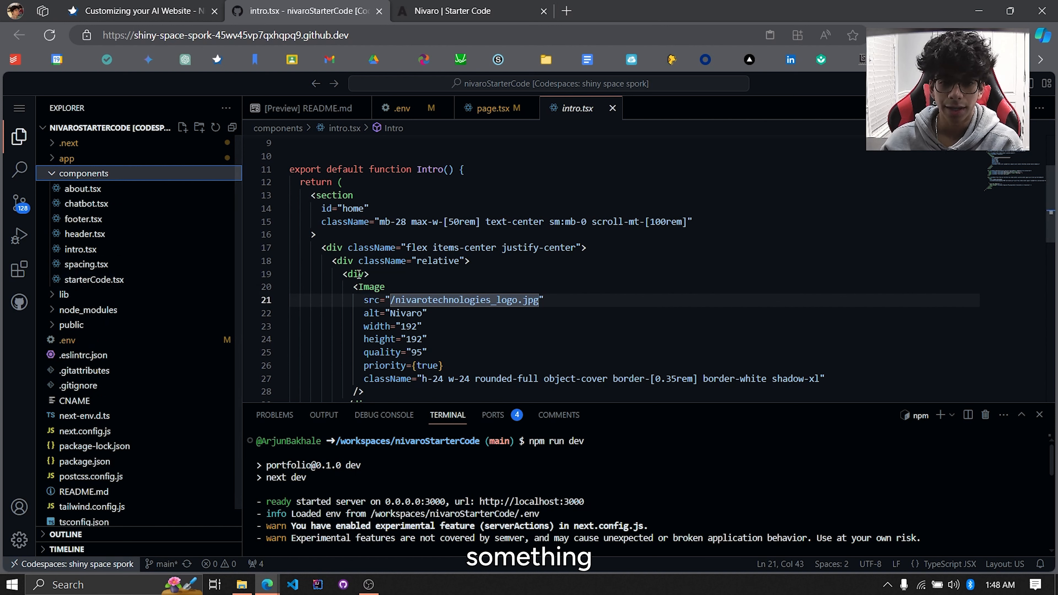
{"action": "left_click", "coordinate": [94, 279]}
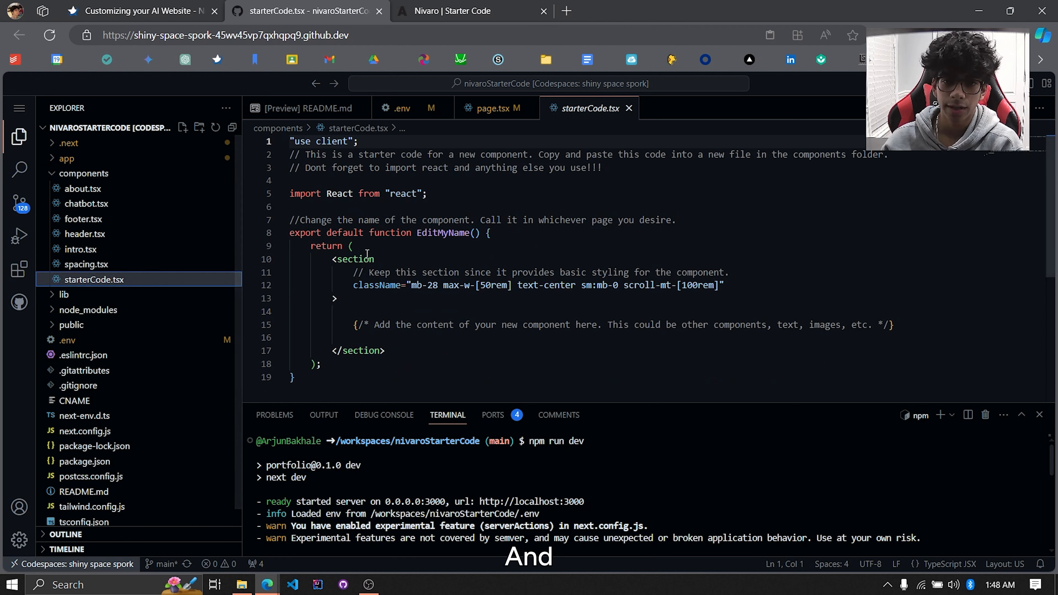
{"action": "left_click", "coordinate": [295, 377]}
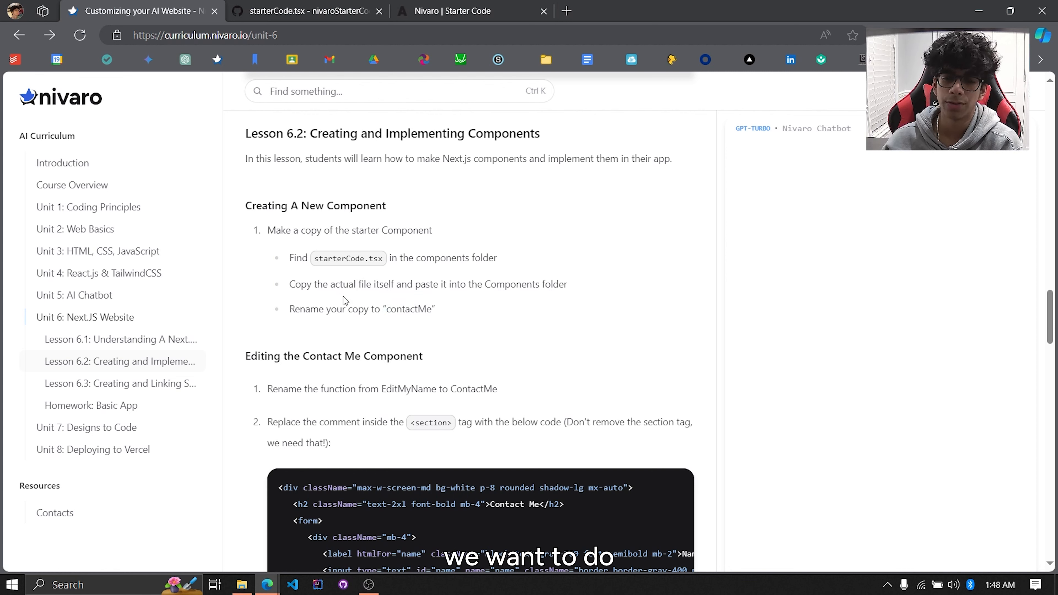
- Duplicate starterCode.tsx as contactMe.tsx and rename its EditMyName function to ContactMe
{"action": "left_click", "coordinate": [304, 11]}
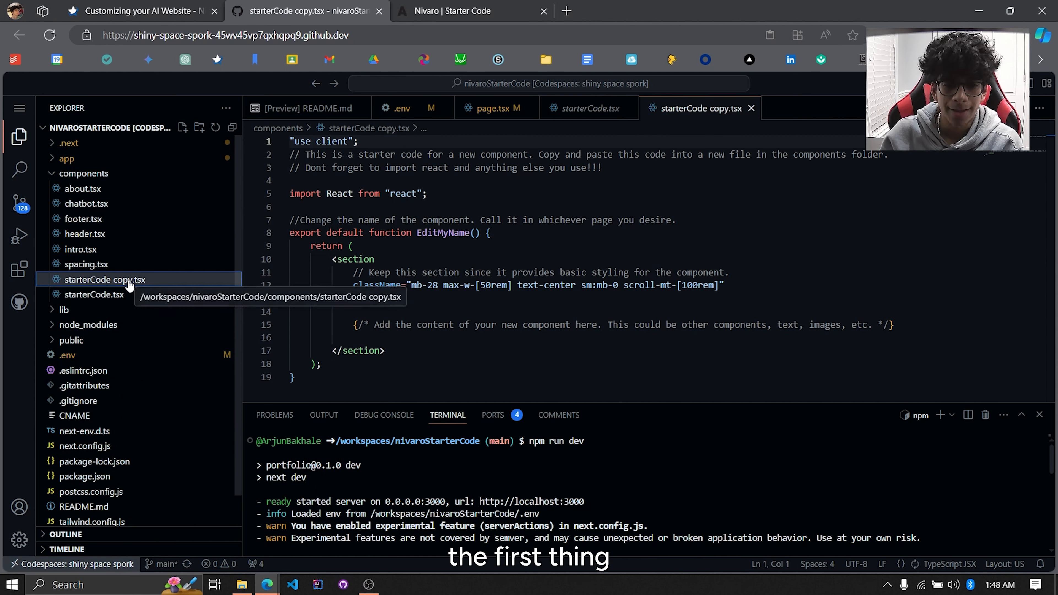
{"action": "right_click", "coordinate": [105, 280]}
{"action": "type", "text": "contactMe"}
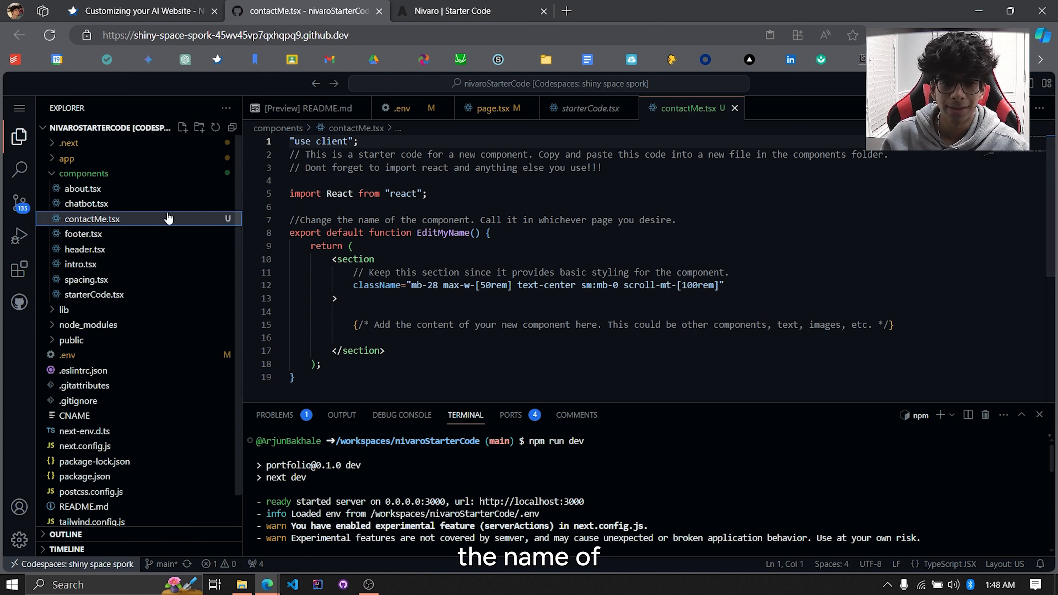
{"action": "double_click", "coordinate": [445, 233]}
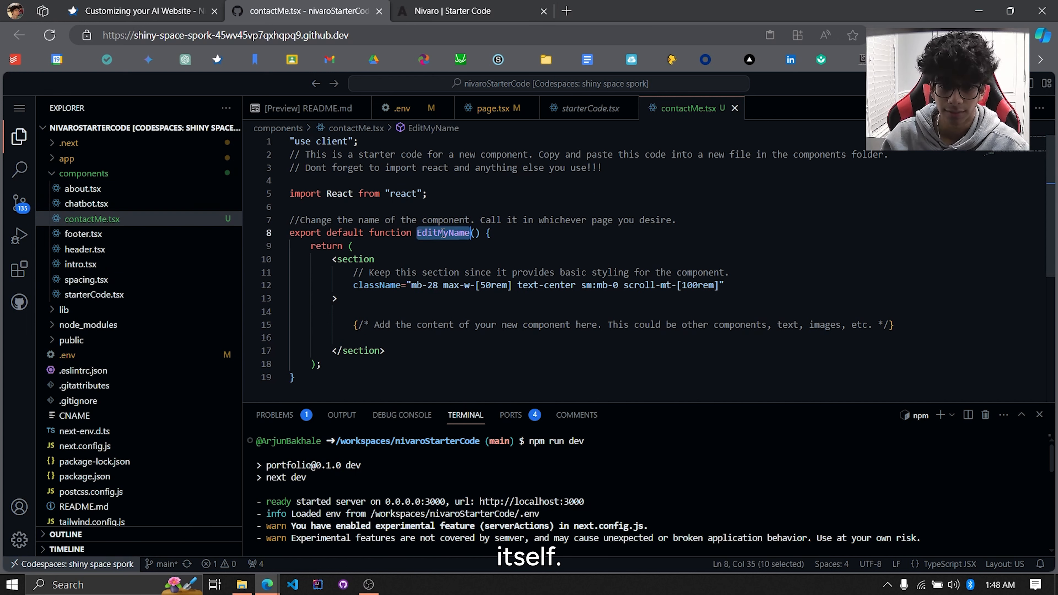
{"action": "type", "text": "Contac"}
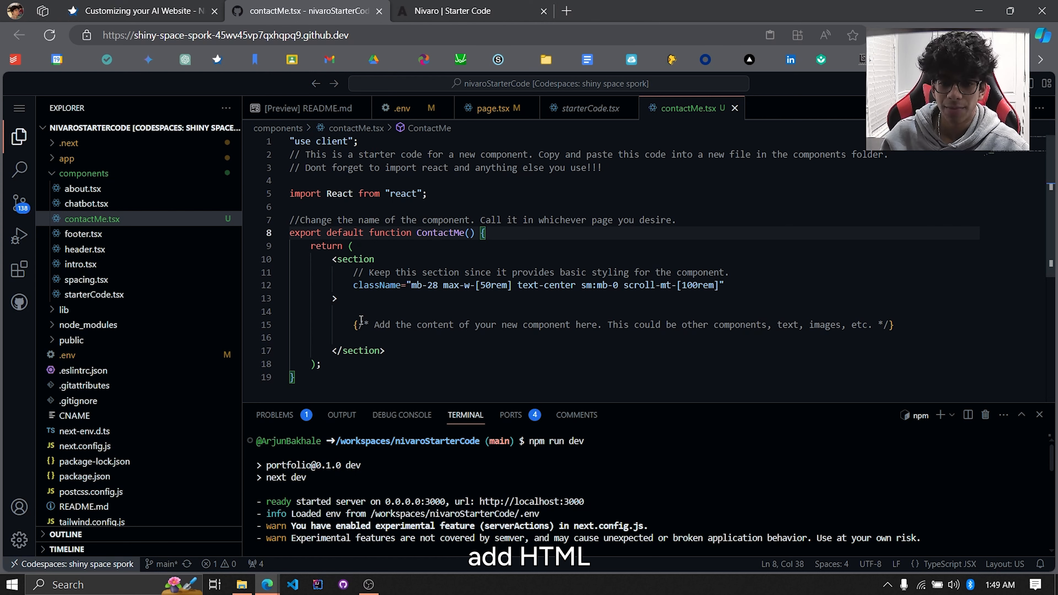
{"action": "triple_click", "coordinate": [607, 325]}
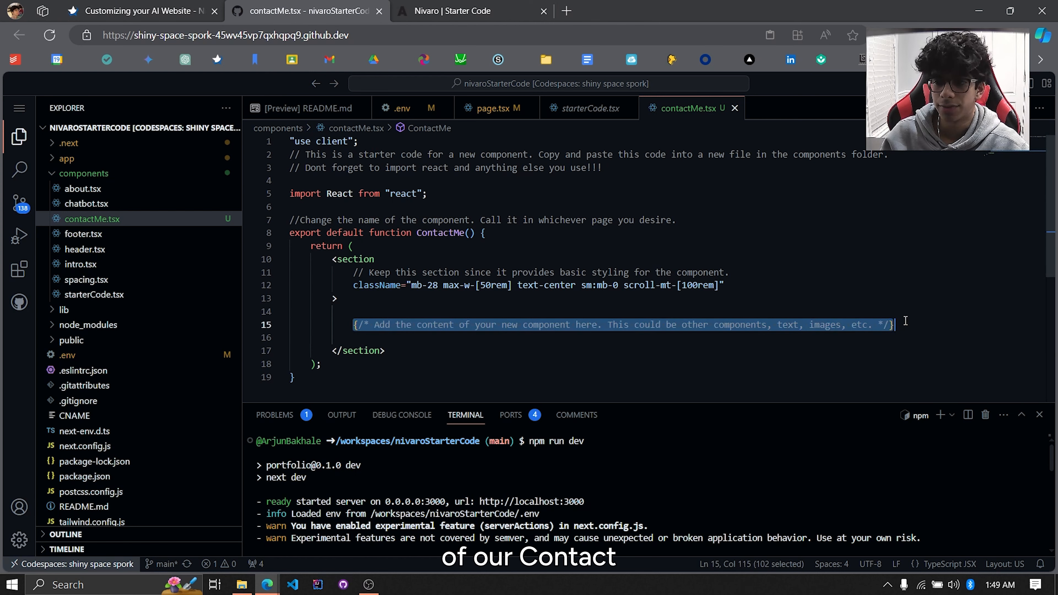
- Paste the lesson's Contact Me form markup over the placeholder comment in contactMe.tsx
{"action": "left_click", "coordinate": [141, 11]}
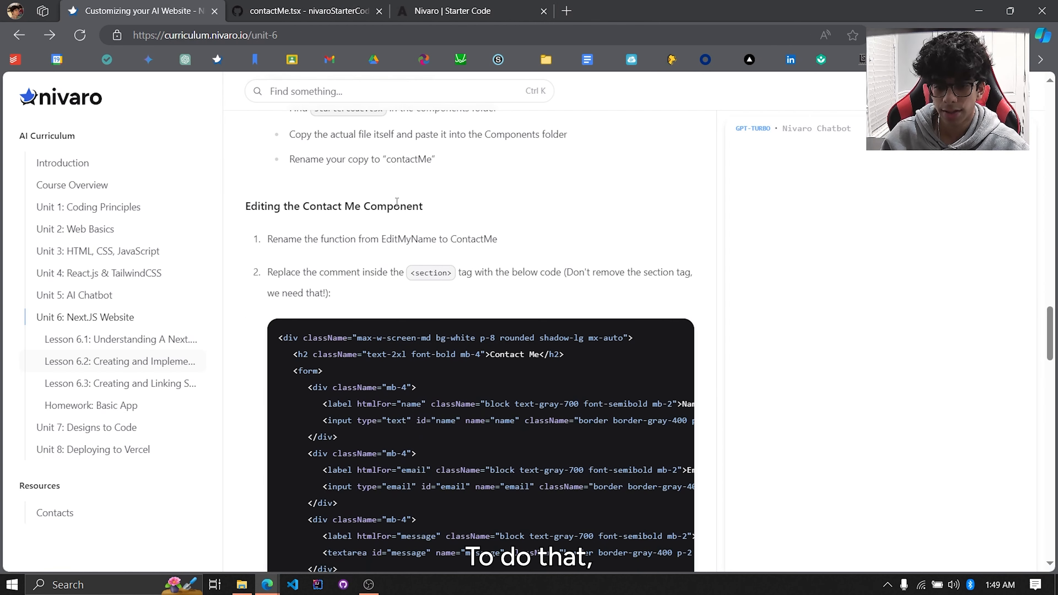
{"action": "scroll", "scroll_direction": "down", "scroll_amount": 3}
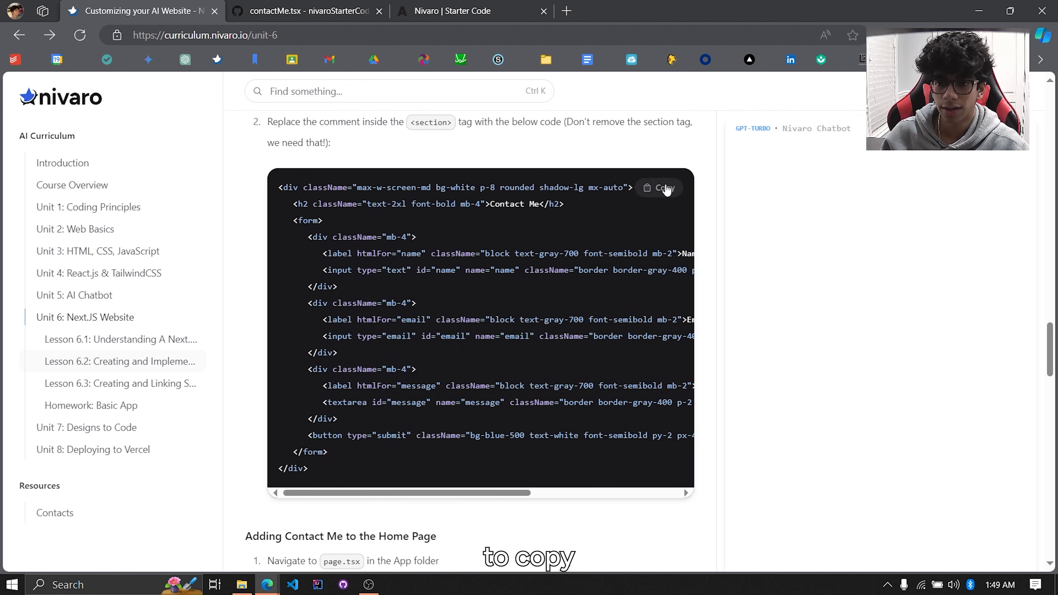
{"action": "scroll", "scroll_direction": "up", "scroll_amount": 3}
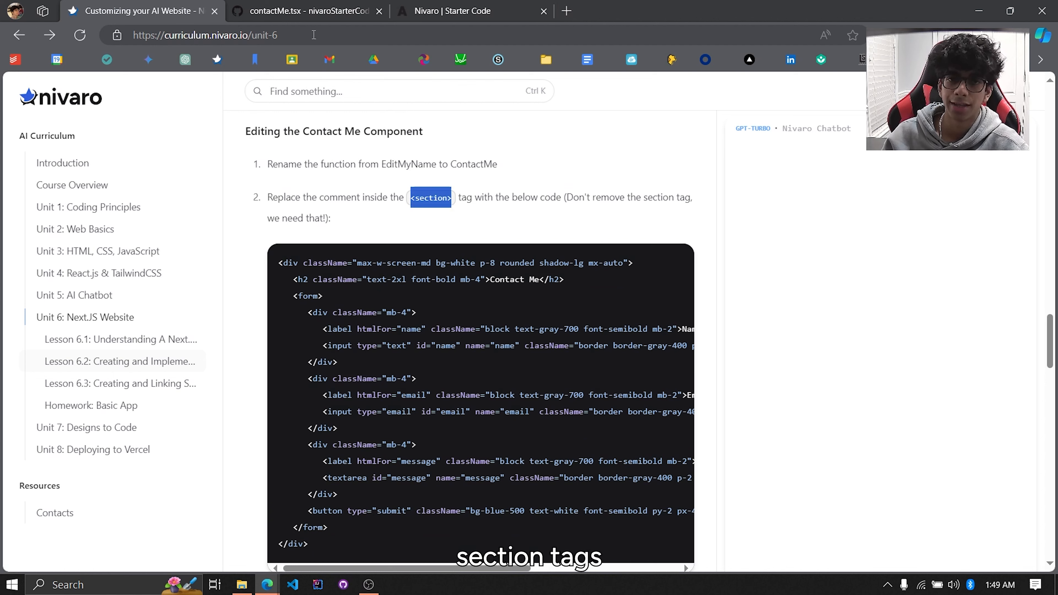
{"action": "left_click", "coordinate": [304, 11]}
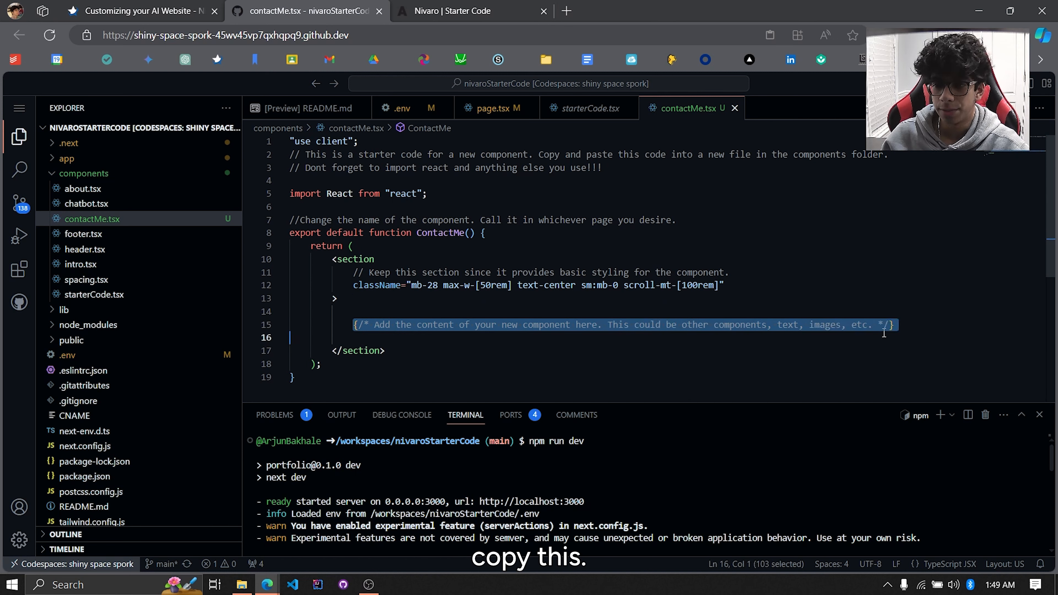
{"action": "key", "text": "ctrl+v"}
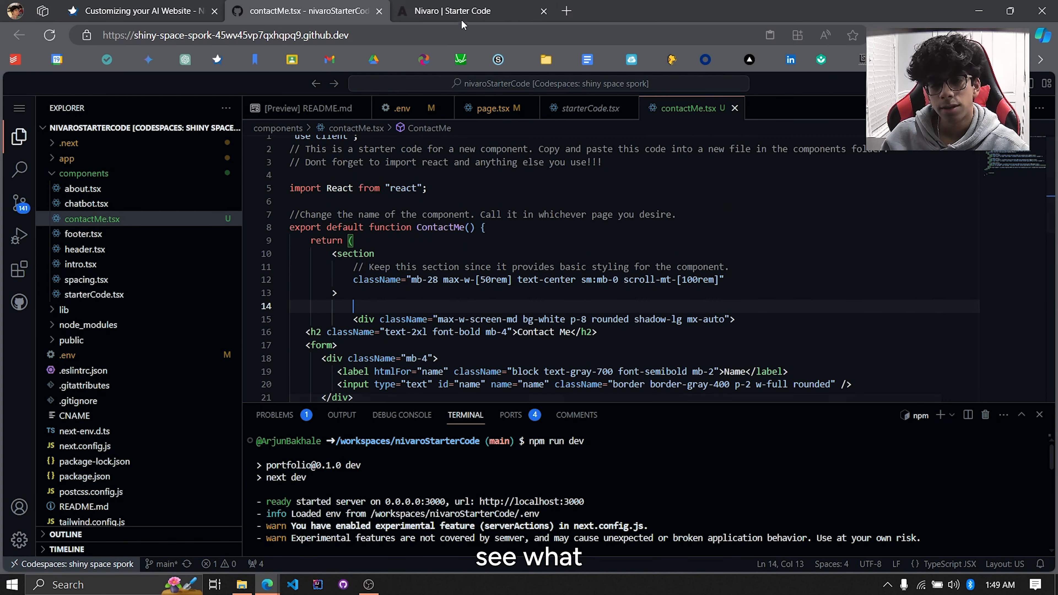
- Check the website preview for the form, then return to the editor
{"action": "left_click", "coordinate": [452, 11]}
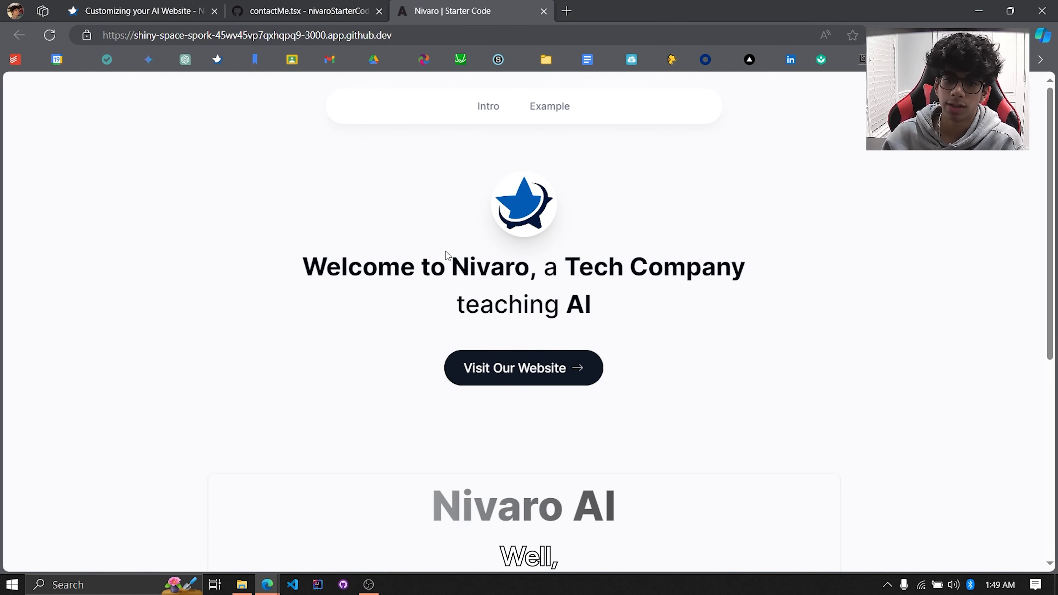
{"action": "scroll", "scroll_direction": "down", "scroll_amount": 3}
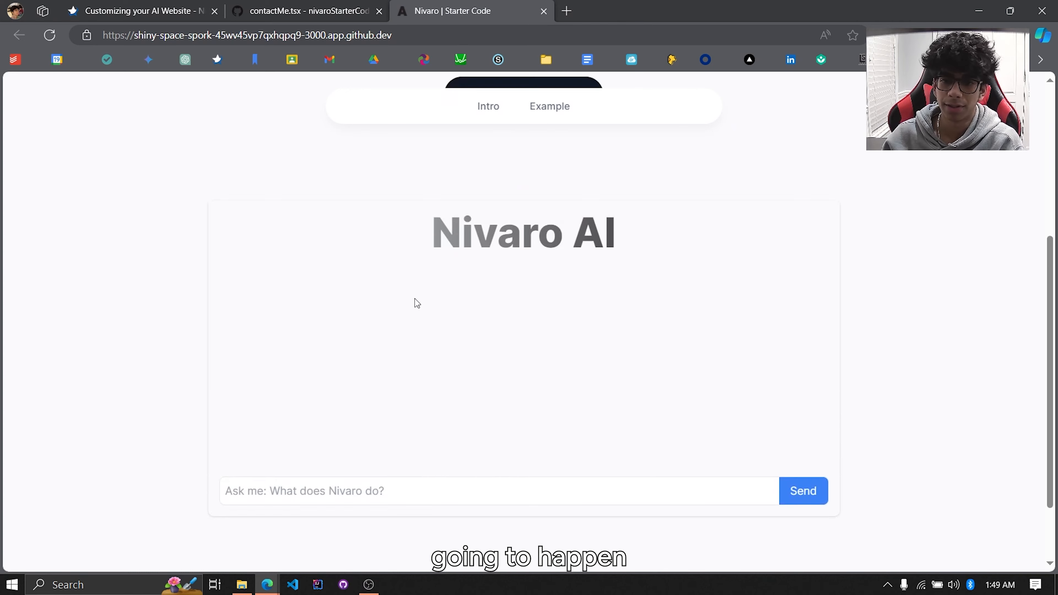
{"action": "left_click", "coordinate": [307, 11]}
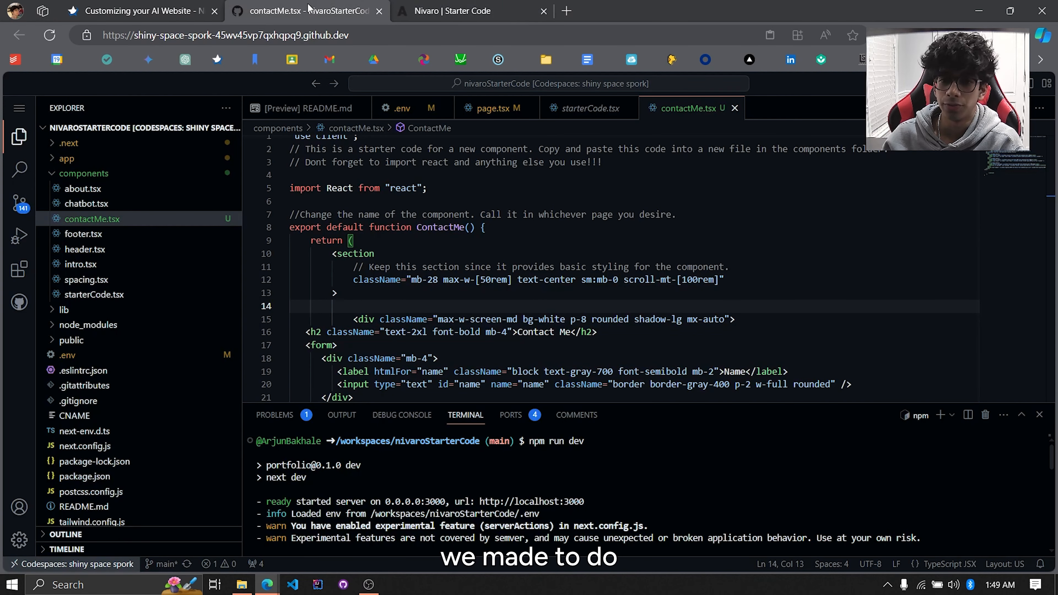
- Open app/page.tsx and go to its component imports at the top
{"action": "left_click", "coordinate": [138, 11]}
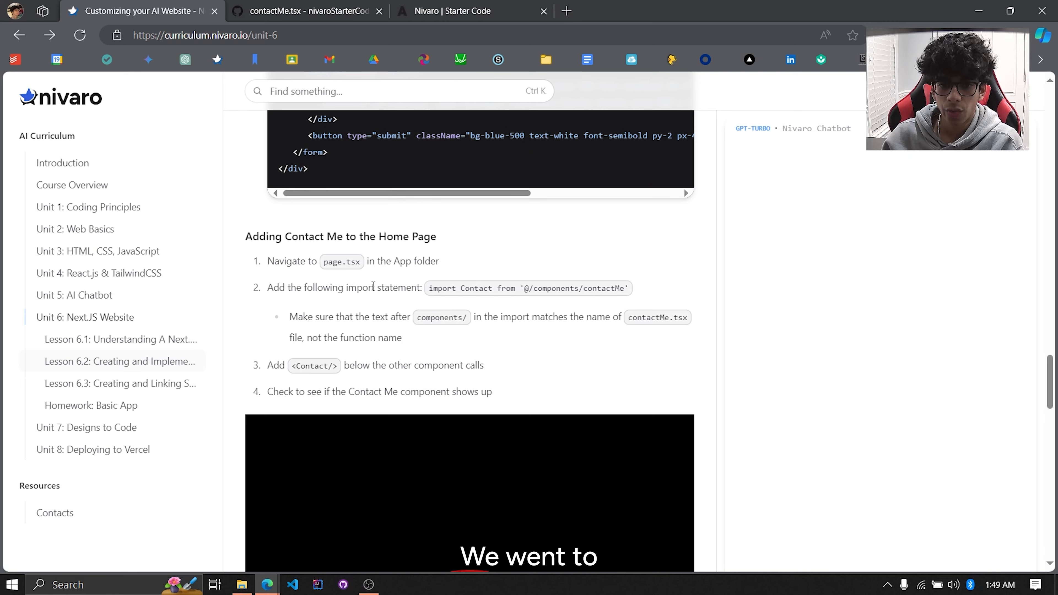
{"action": "scroll", "scroll_direction": "down", "scroll_amount": 3}
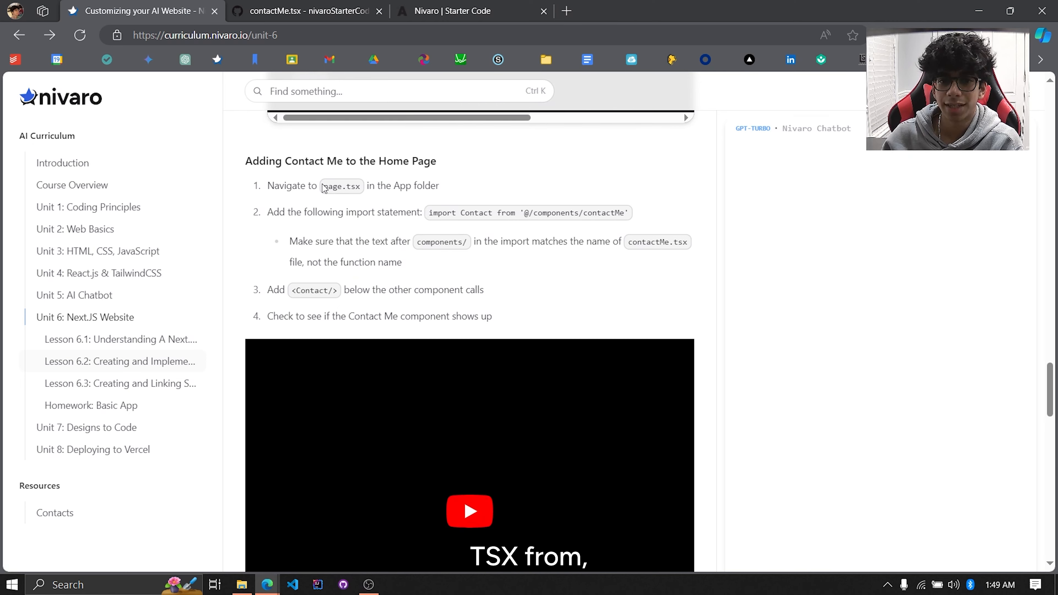
{"action": "left_click", "coordinate": [306, 11]}
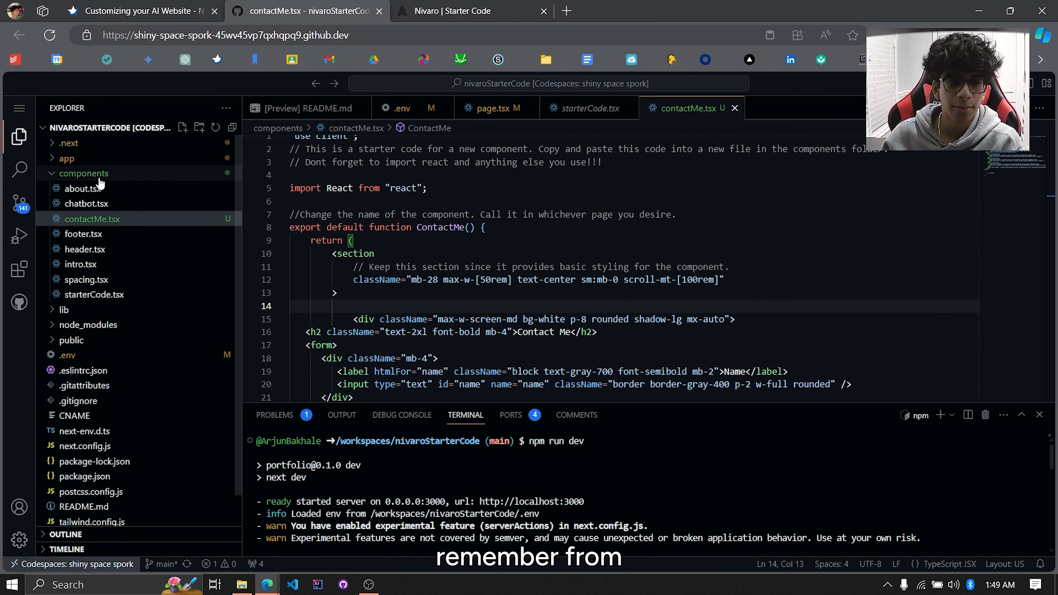
{"action": "left_click", "coordinate": [66, 158]}
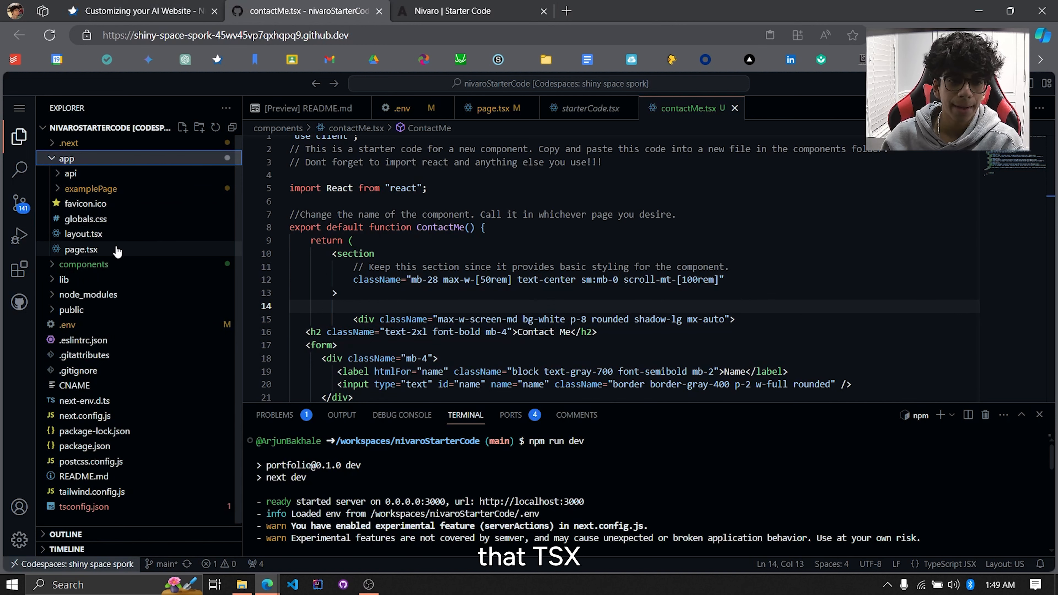
{"action": "left_click", "coordinate": [80, 249]}
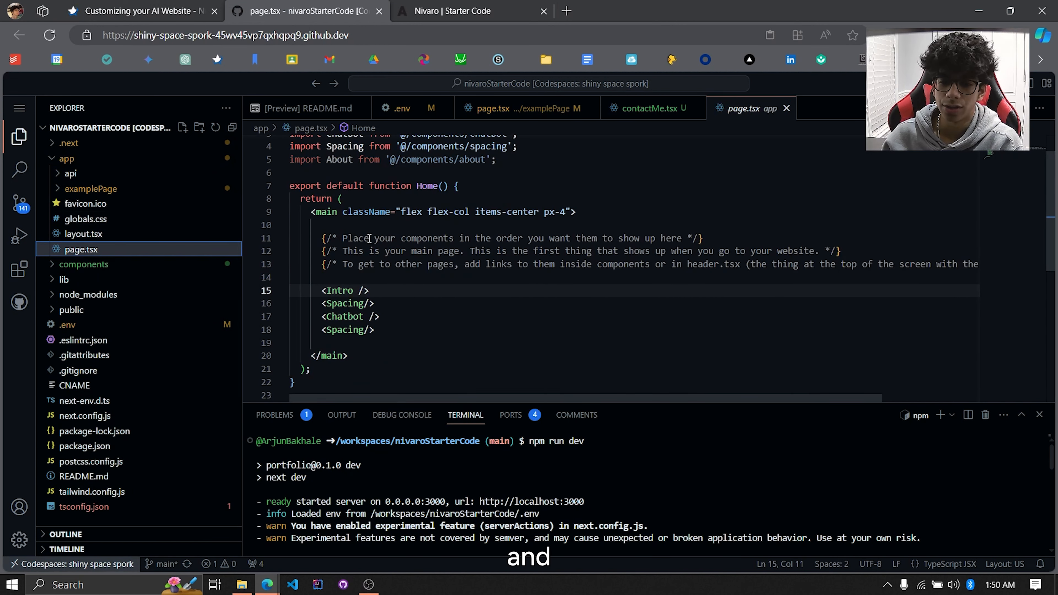
{"action": "scroll", "scroll_direction": "up", "scroll_amount": 3}
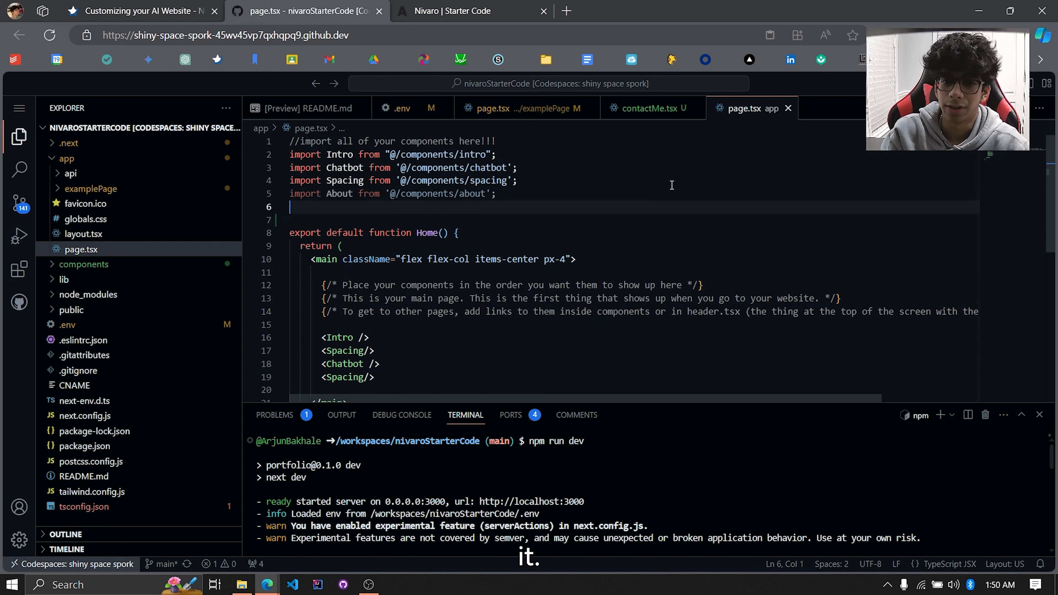
- Add the line import ContactMe from '@/components/contactMe' below the About import
{"action": "type", "text": "import"}
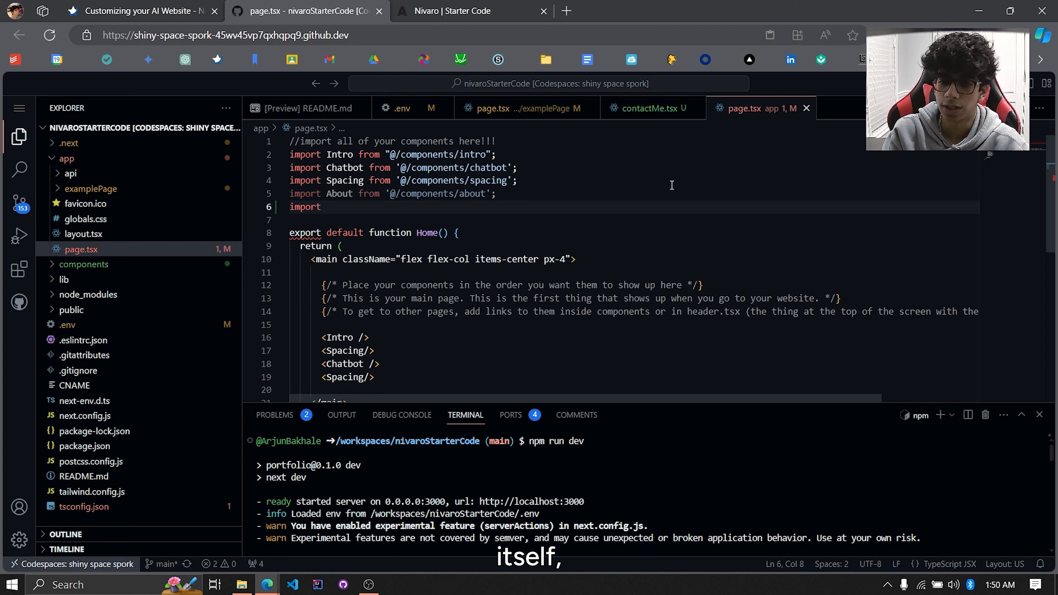
{"action": "type", "text": "Cont"}
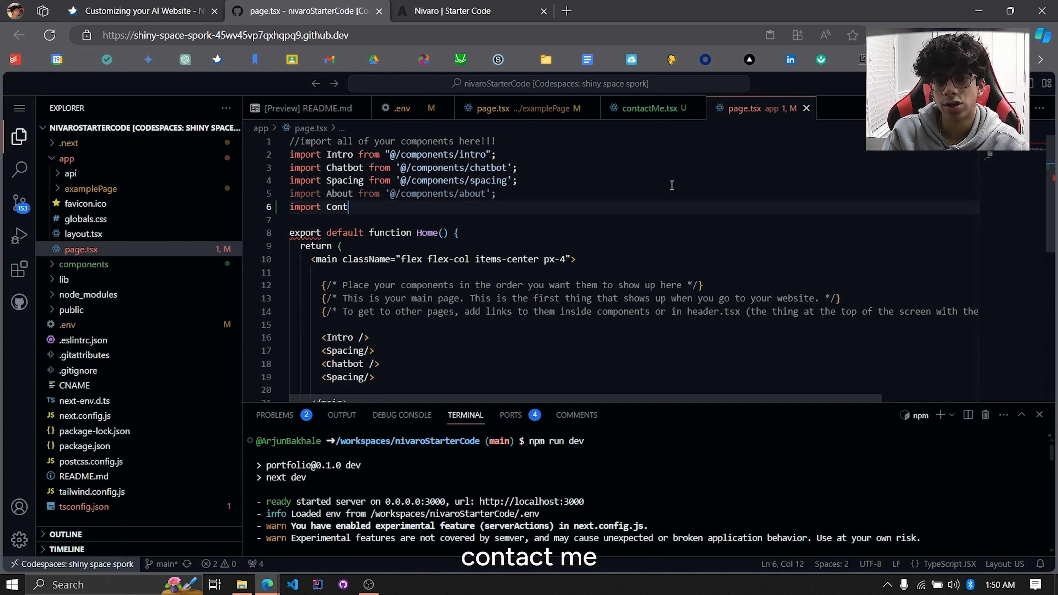
{"action": "type", "text": "actMe"}
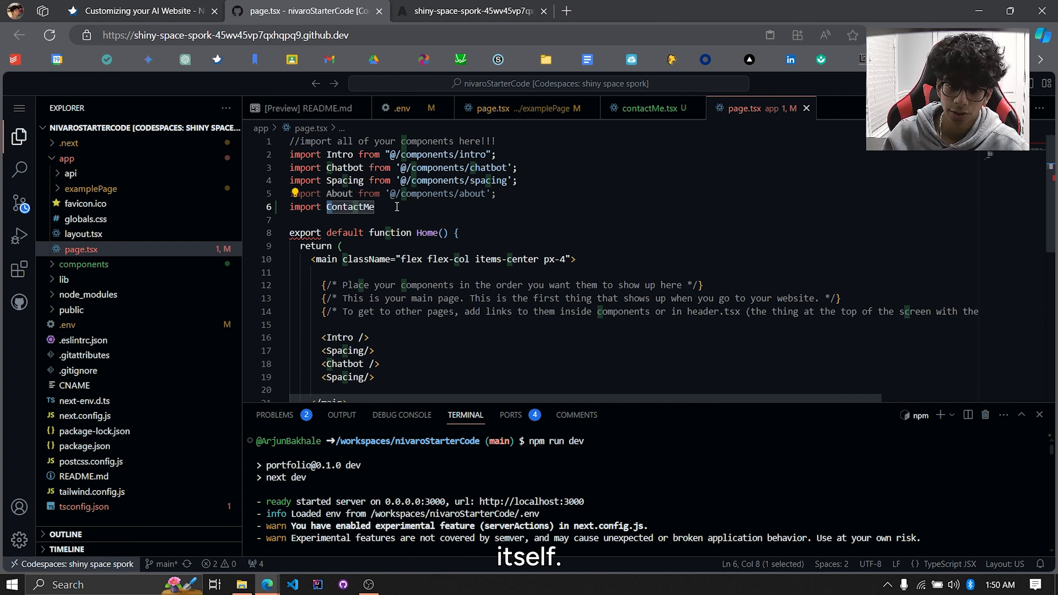
{"action": "type", "text": "from '"}
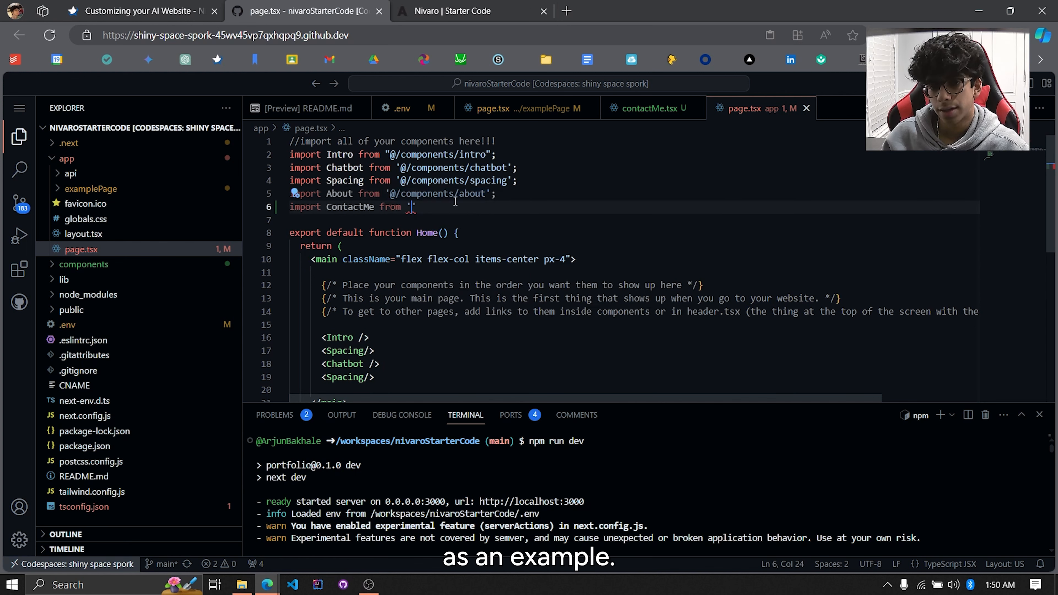
{"action": "type", "text": "@/components/ab"}
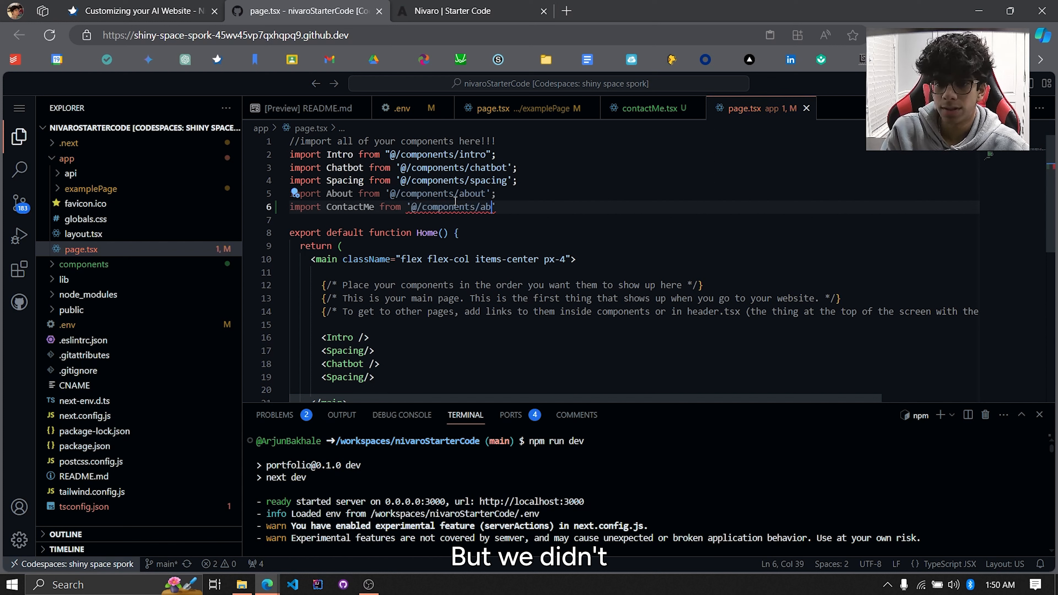
{"action": "key", "text": "Backspace"}
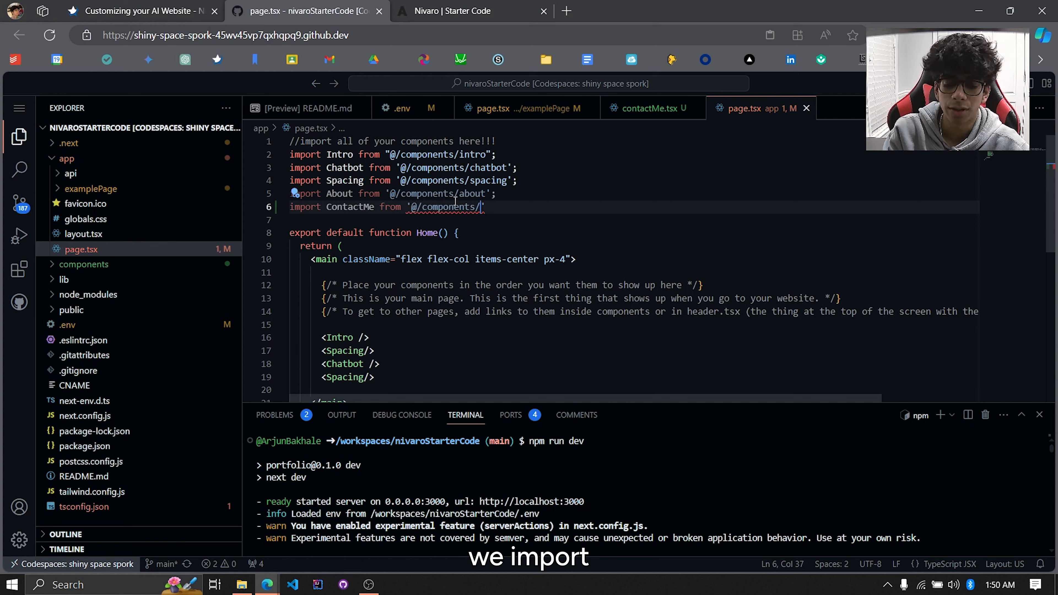
{"action": "type", "text": "contactMe"}
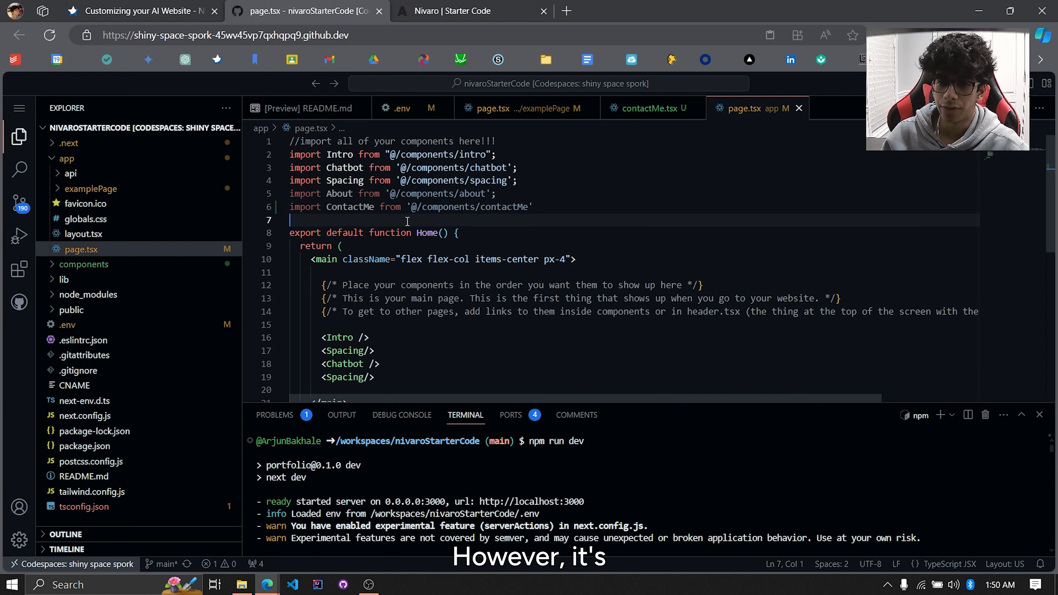
{"action": "mouse_move", "coordinate": [349, 207]}
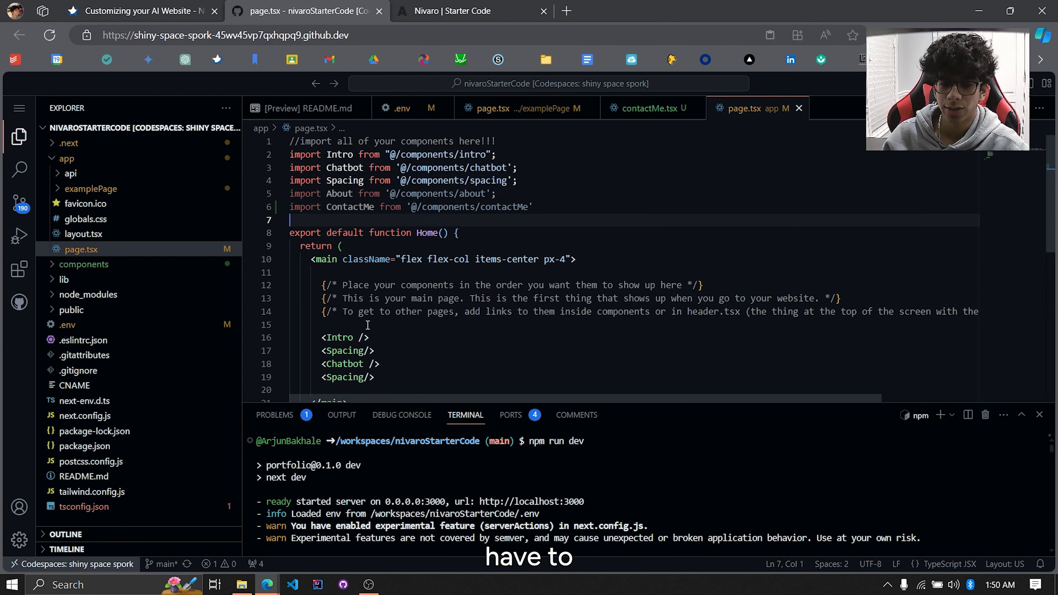
- Insert <ContactMe /> followed by <Spacing /> on a new line above <Intro /> in the Home markup
{"action": "left_click", "coordinate": [324, 325]}
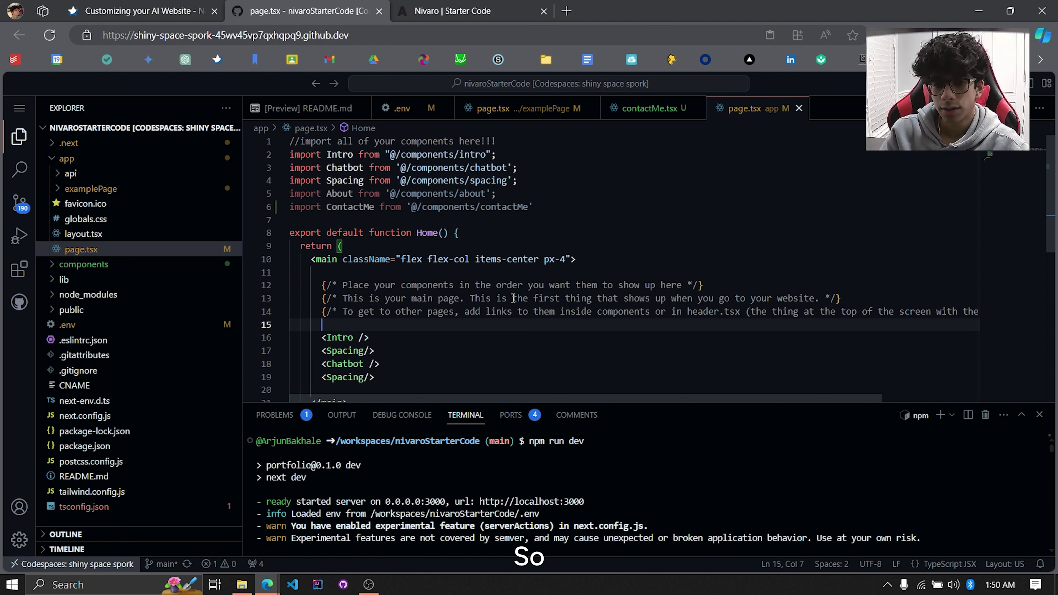
{"action": "key", "text": "Enter"}
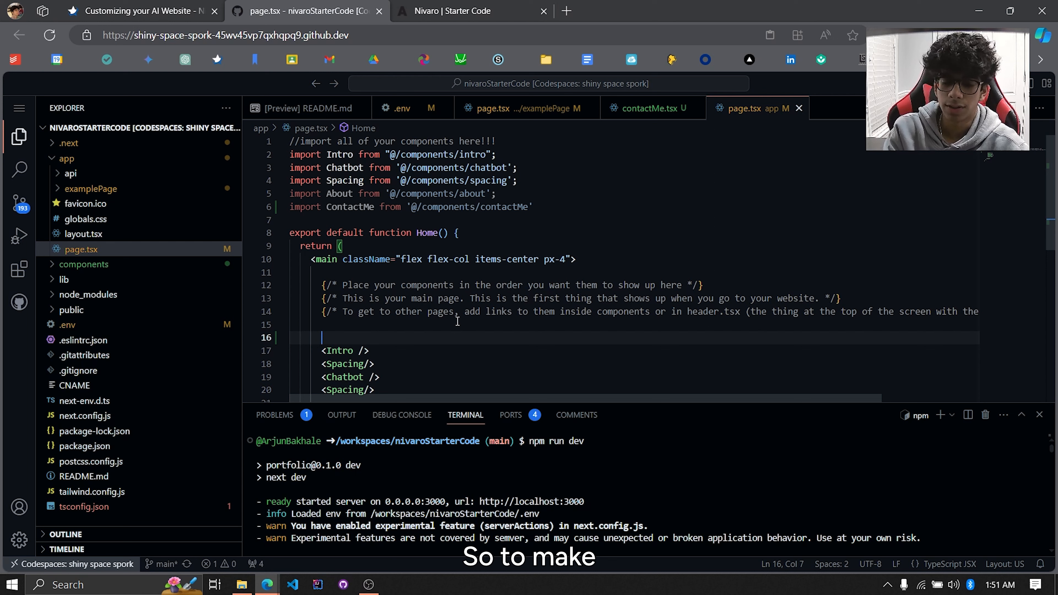
{"action": "type", "text": "<"}
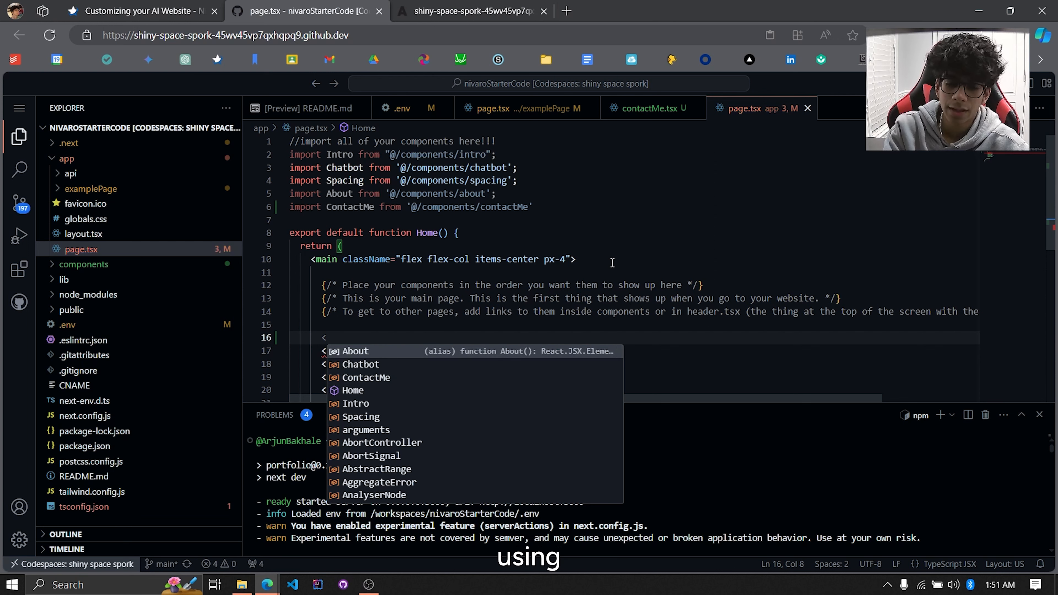
{"action": "type", "text": "ContactMe /"}
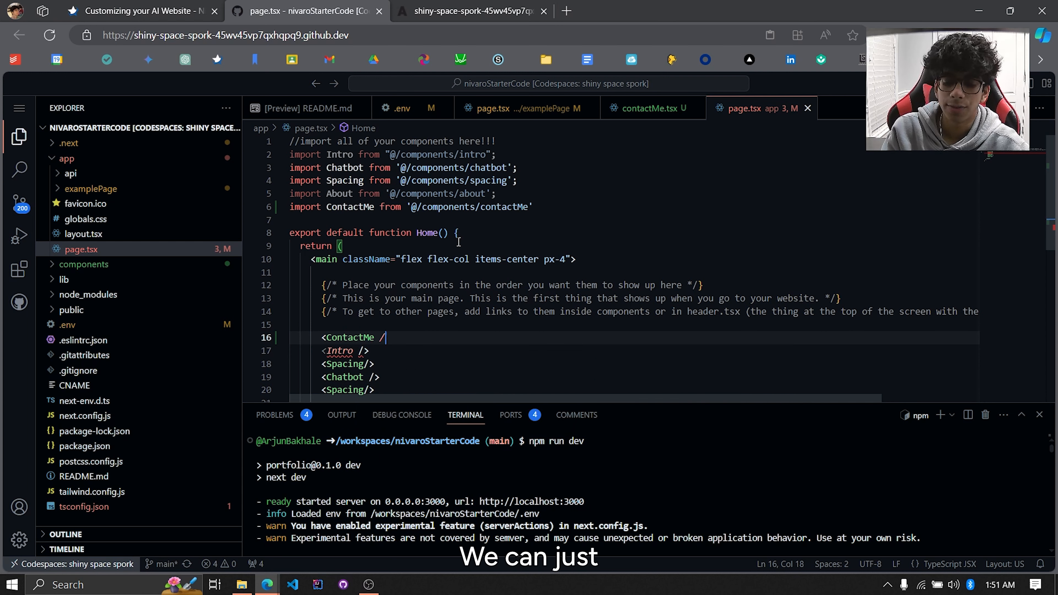
{"action": "type", "text": ">"}
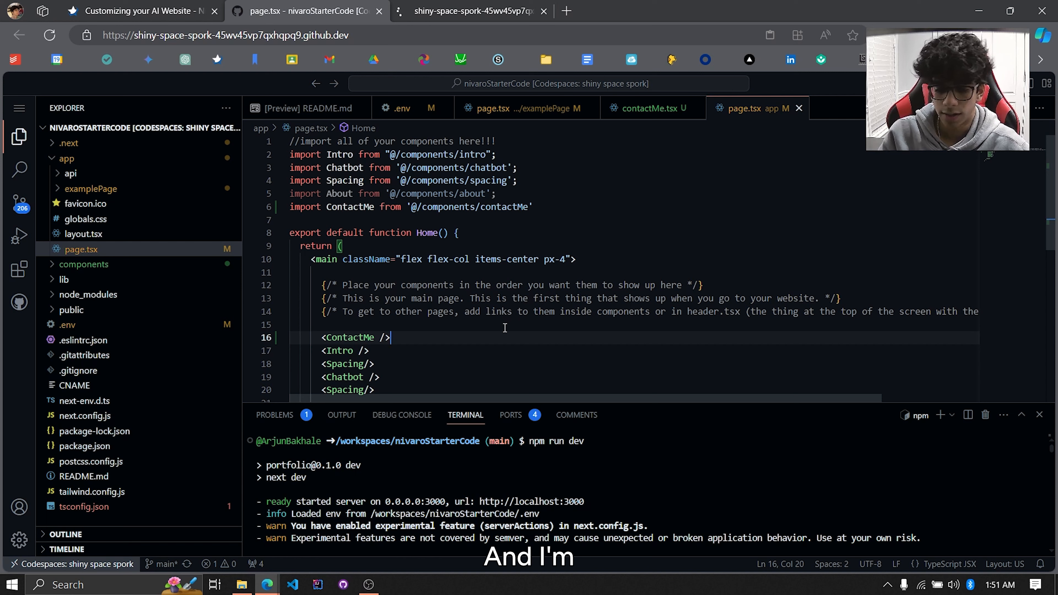
{"action": "type", "text": "<Spacing />"}
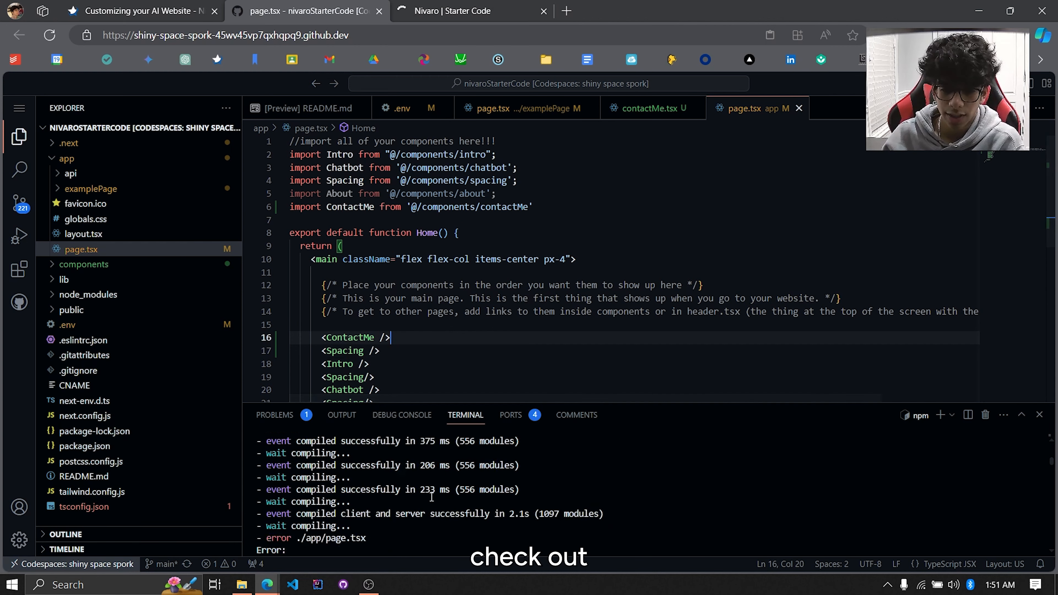
- View the Contact Me form on the Nivaro preview, then return to the code workspace
{"action": "left_click", "coordinate": [462, 11]}
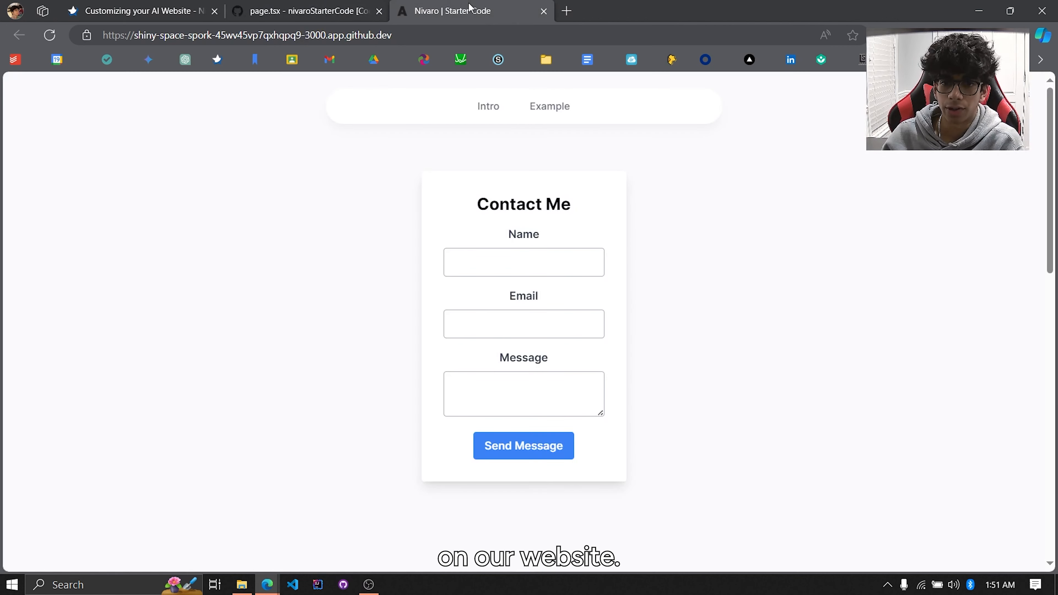
{"action": "left_click", "coordinate": [523, 262]}
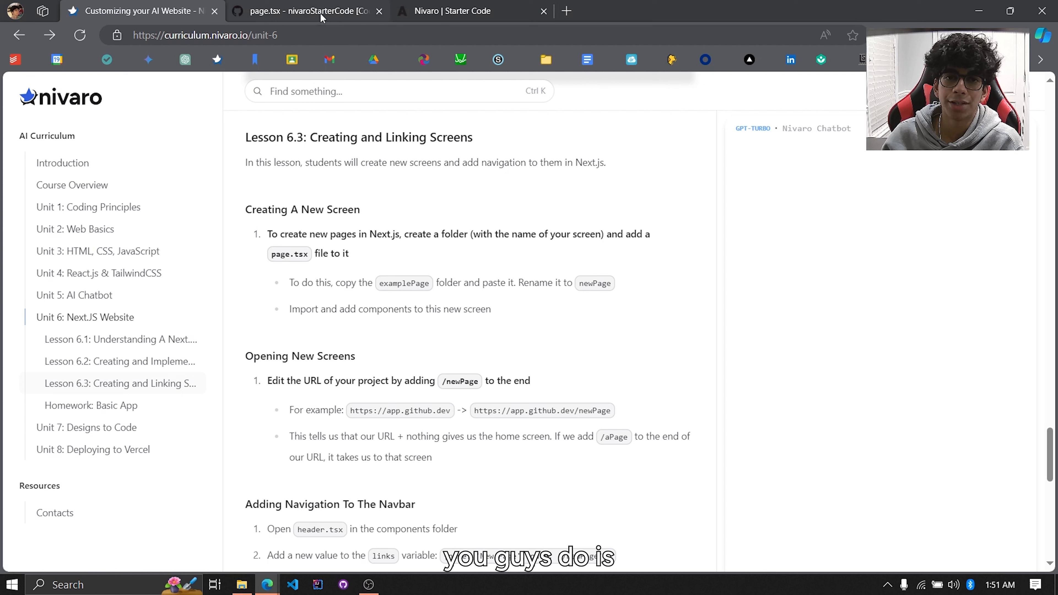
{"action": "mouse_move", "coordinate": [319, 193]}
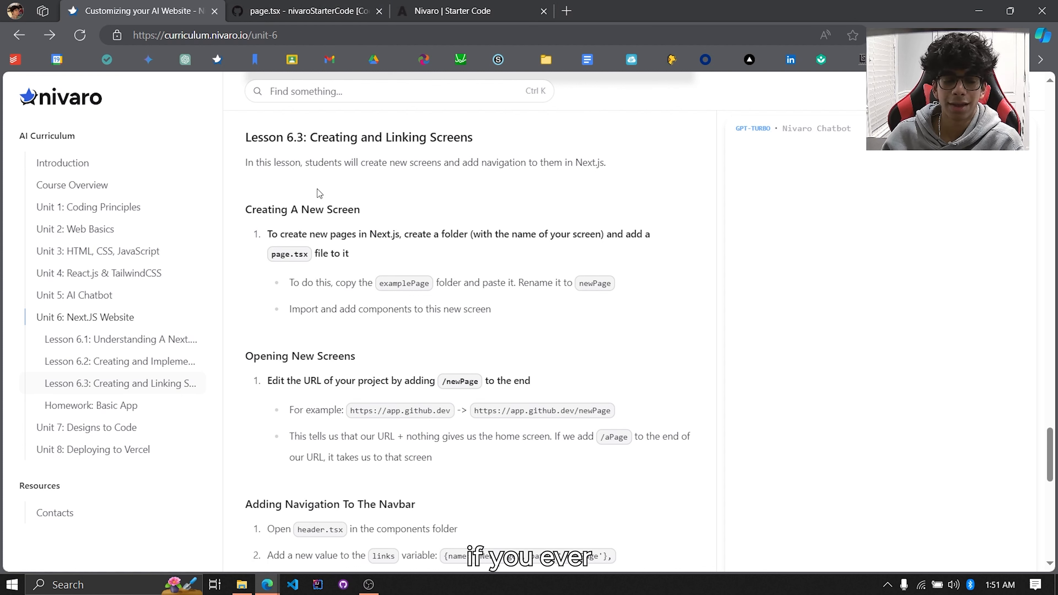
{"action": "left_click", "coordinate": [304, 11]}
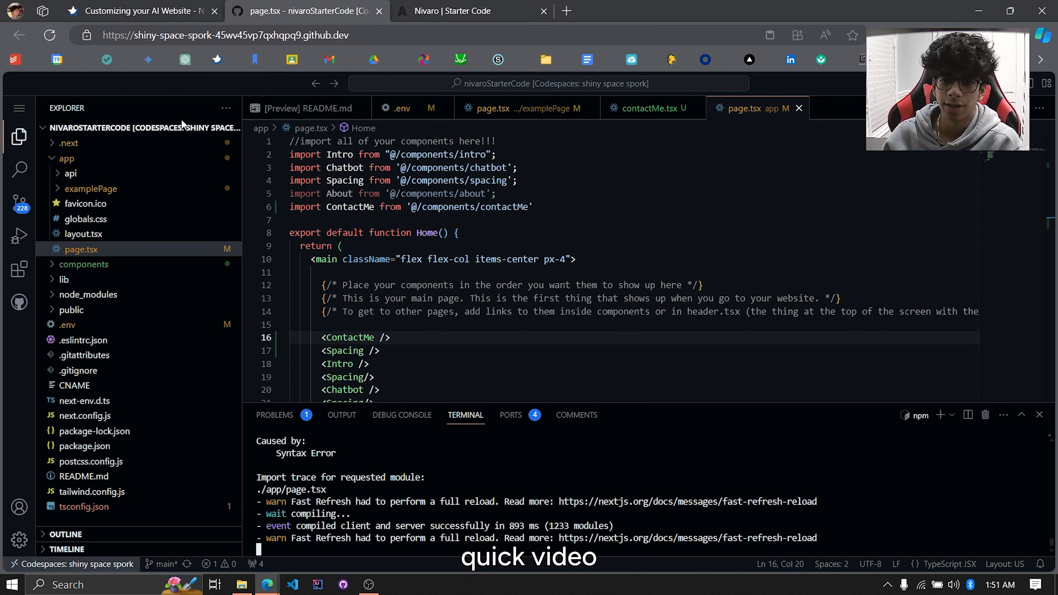
{"action": "mouse_move", "coordinate": [345, 181]}
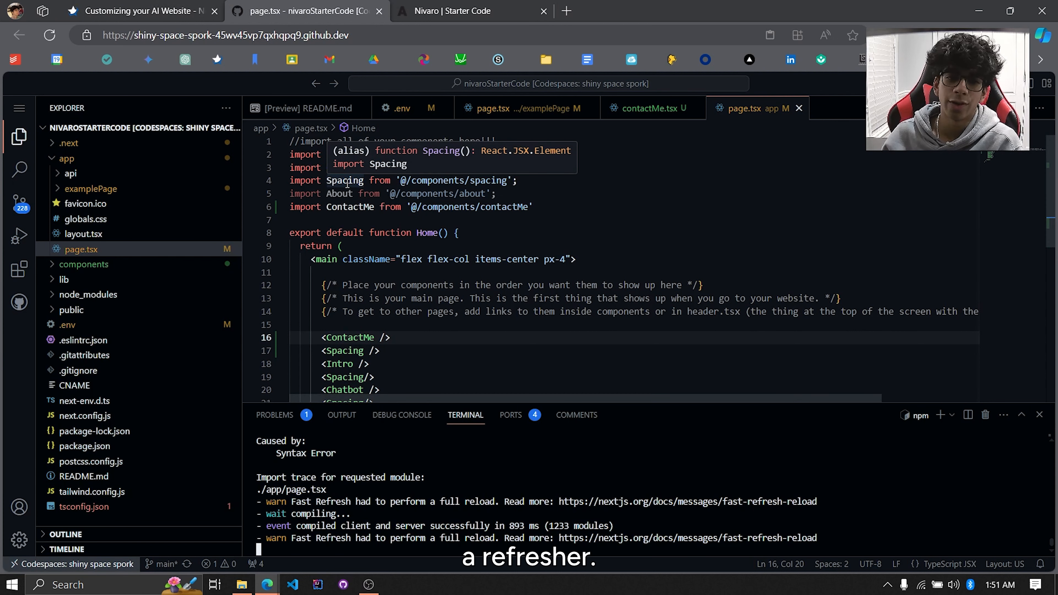